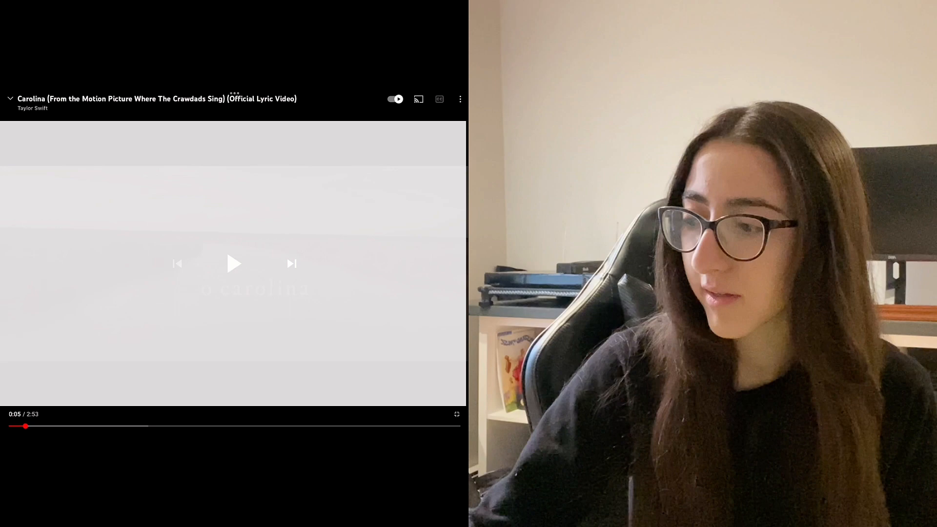
# Play the Carolina lyric video with pauses and resumes, stopping it at 2:48 of 2:53
pyautogui.click(10, 426)
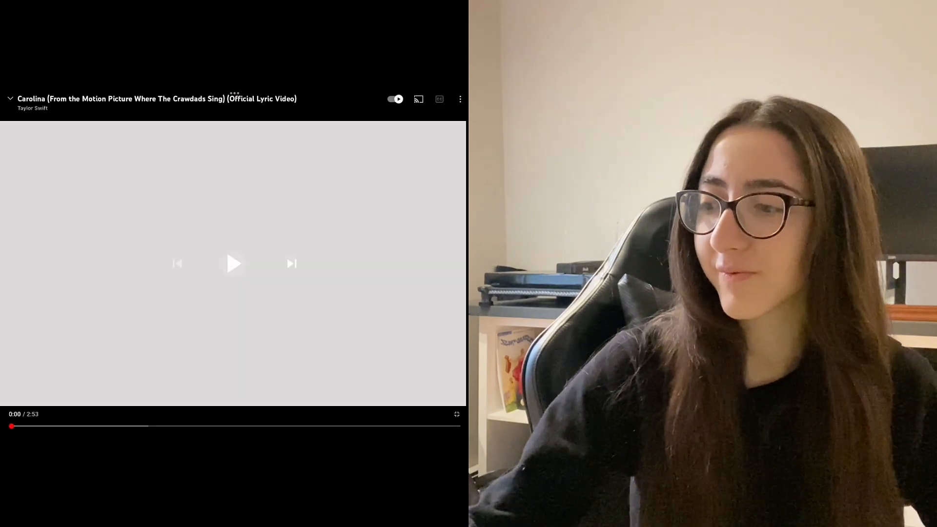
pyautogui.click(233, 263)
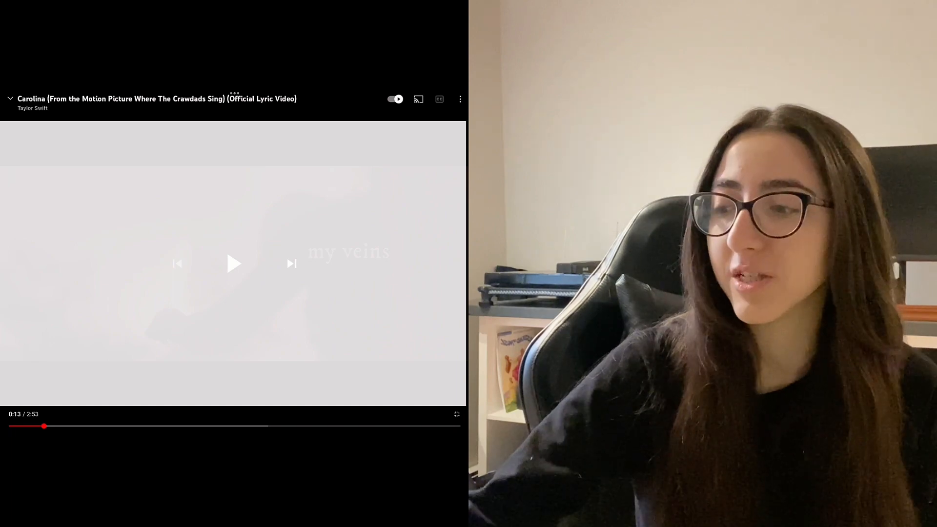
pyautogui.click(233, 263)
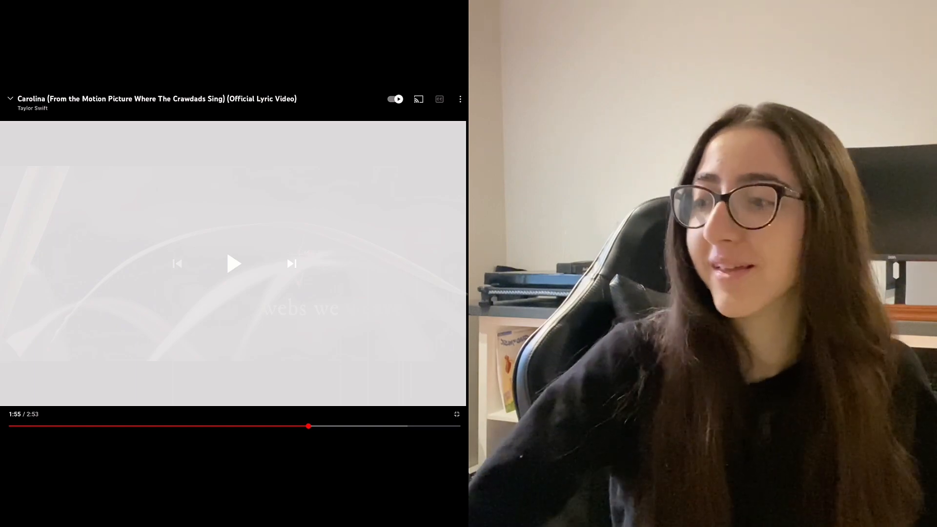
pyautogui.click(233, 264)
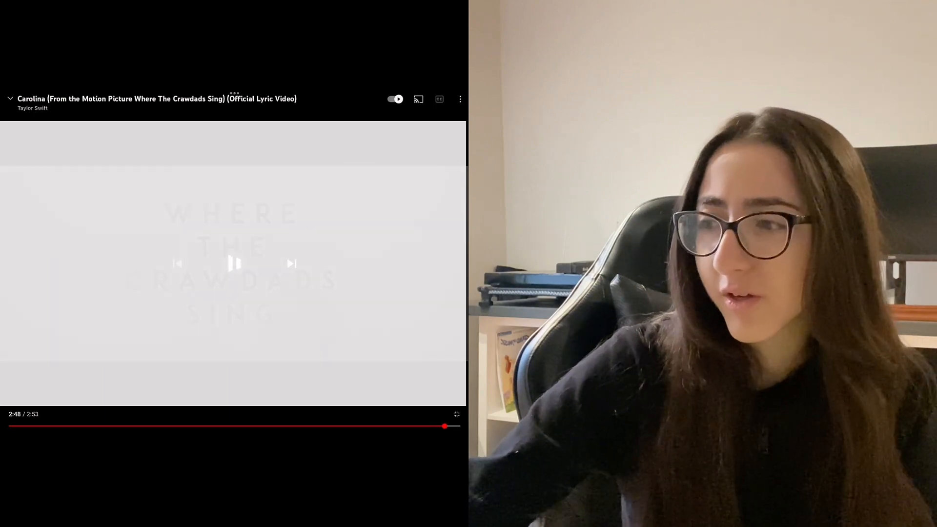
pyautogui.click(233, 264)
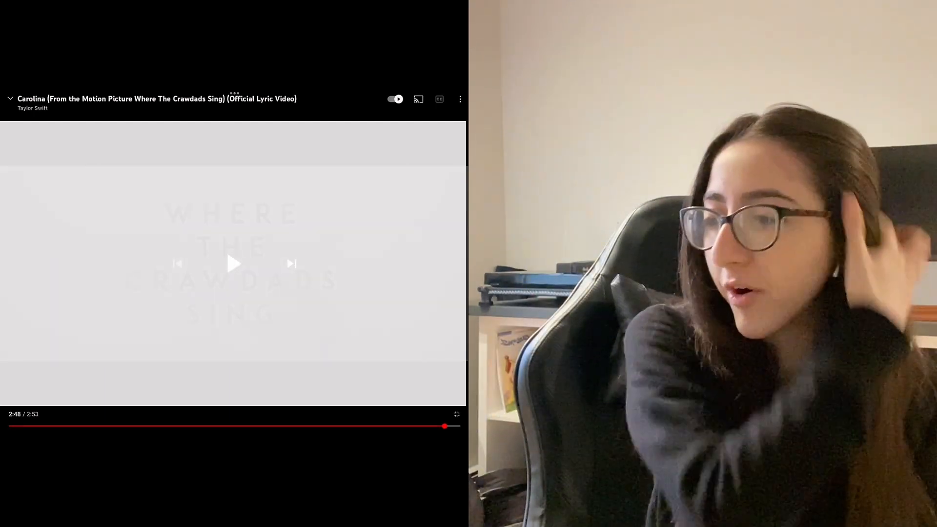